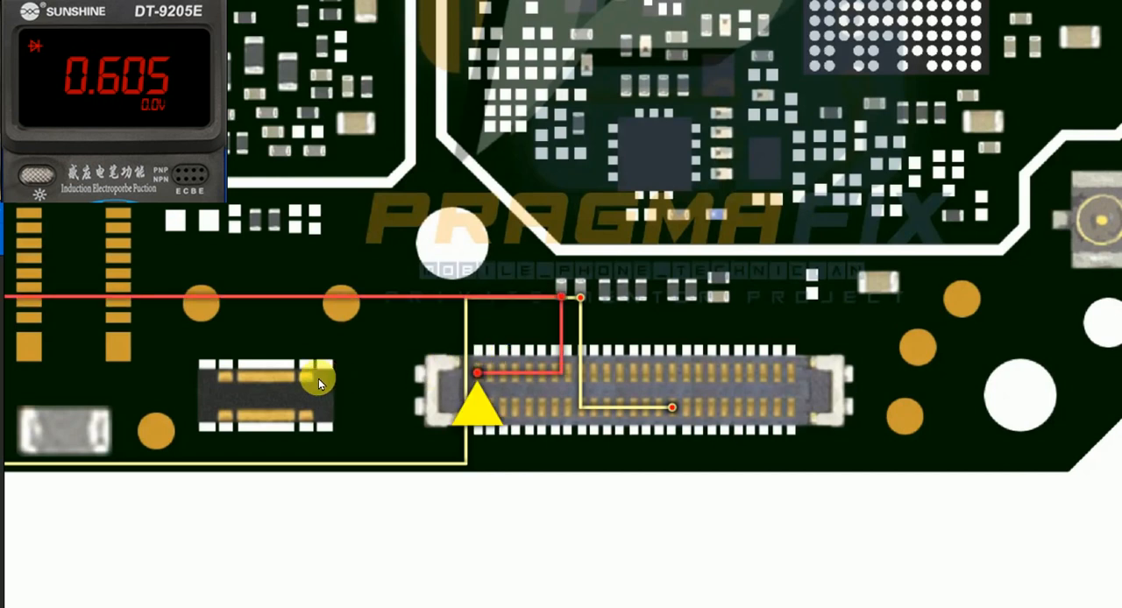
mouse_move(280, 385)
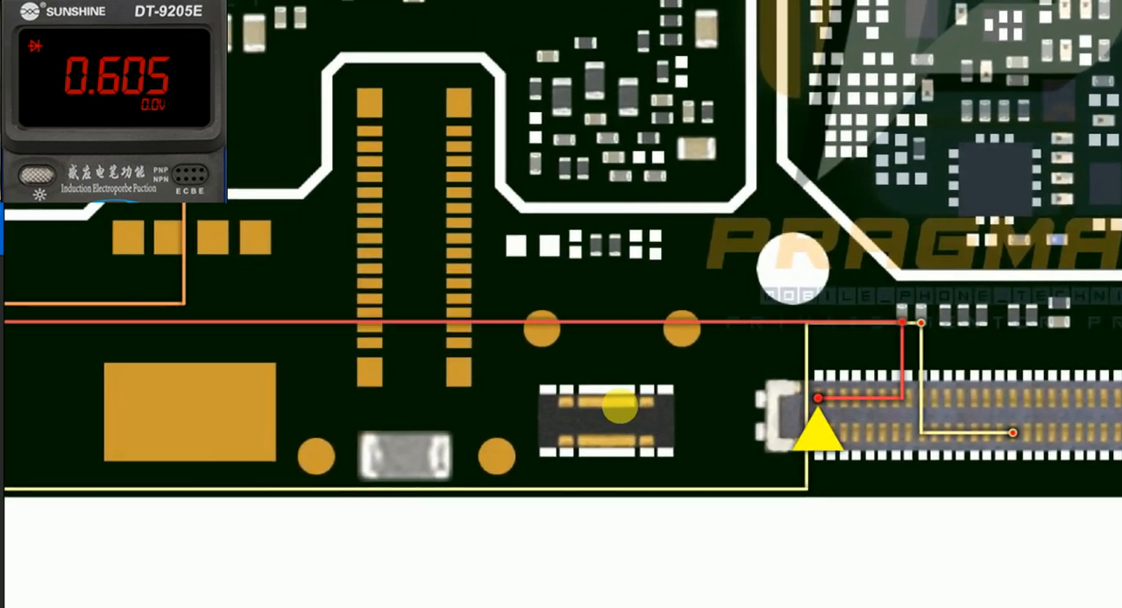
mouse_move(190, 365)
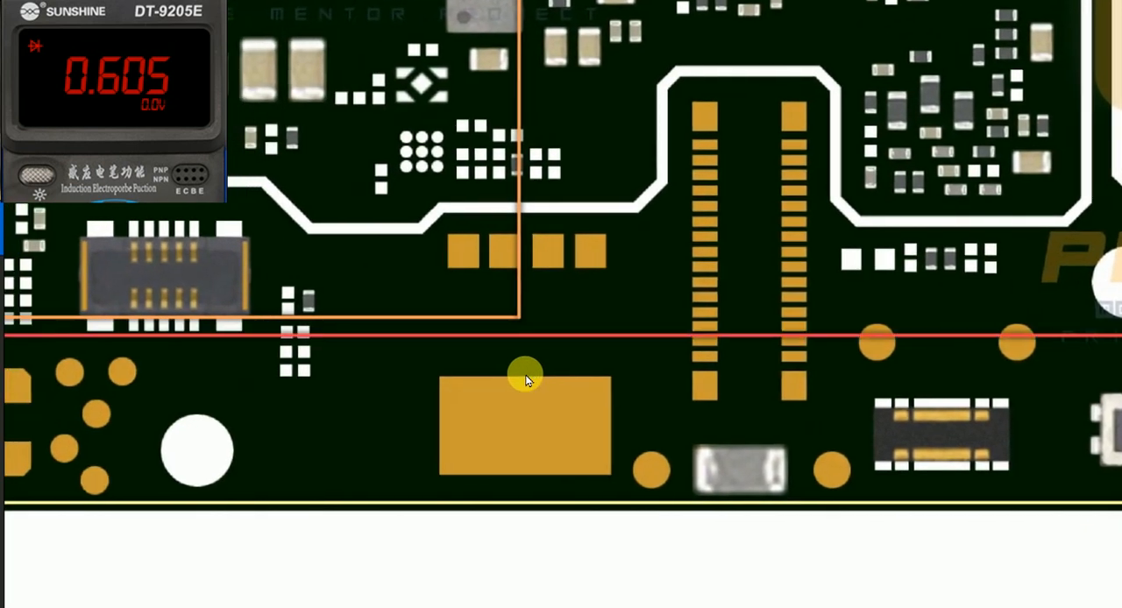
mouse_move(147, 354)
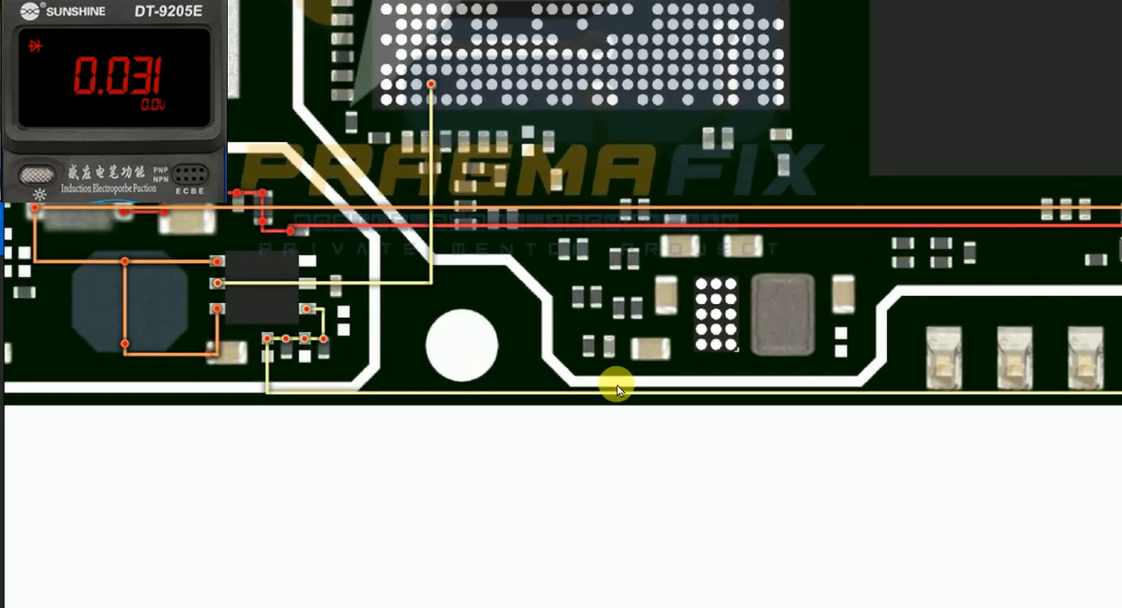
mouse_move(251, 374)
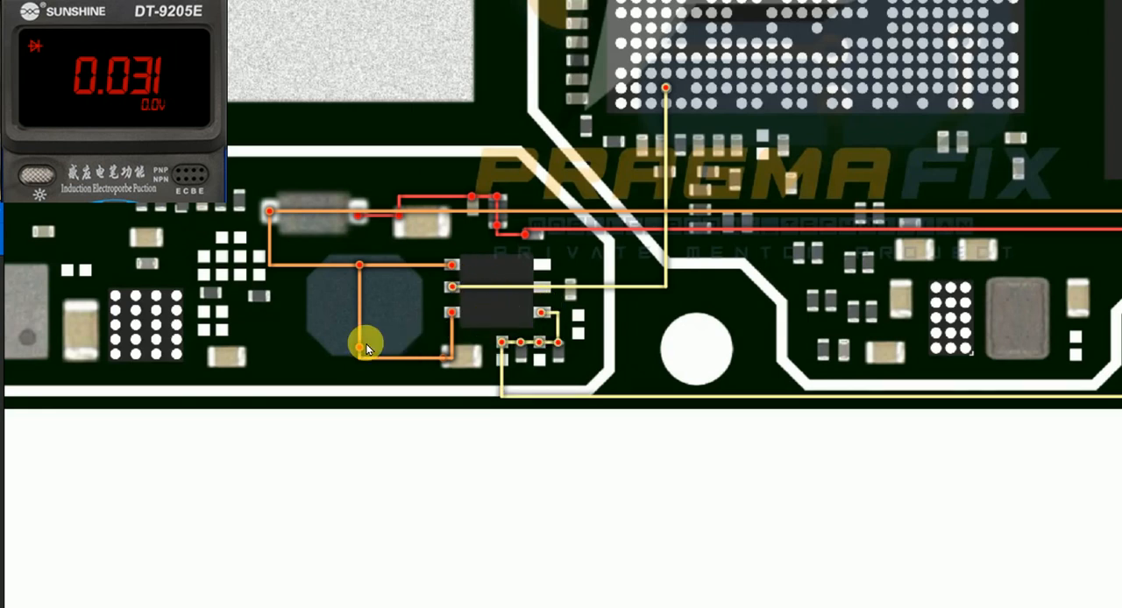
mouse_move(99, 95)
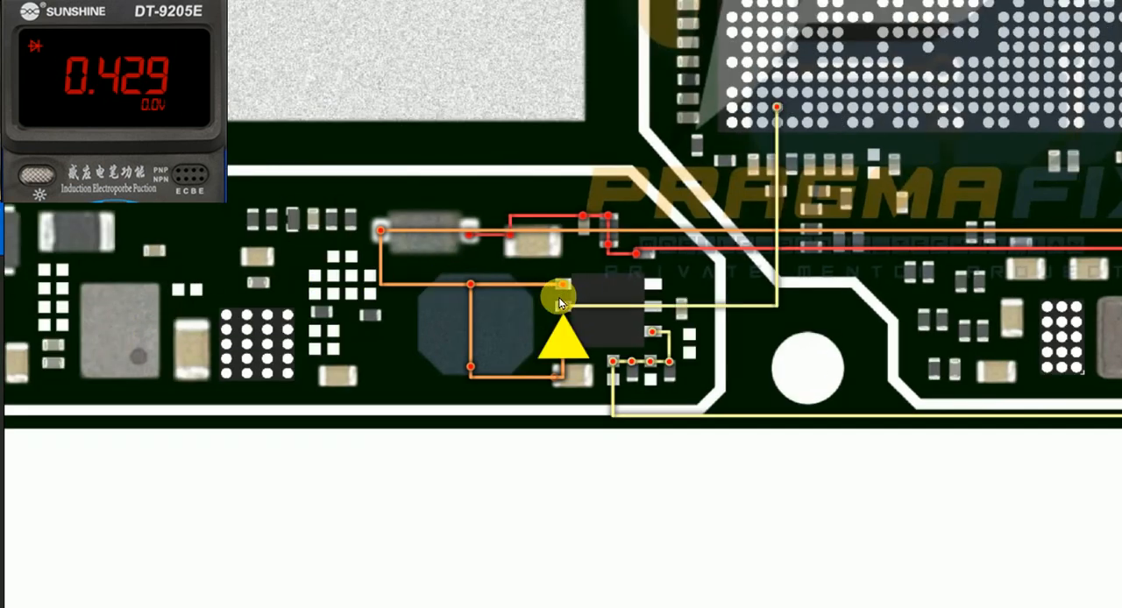
mouse_move(778, 219)
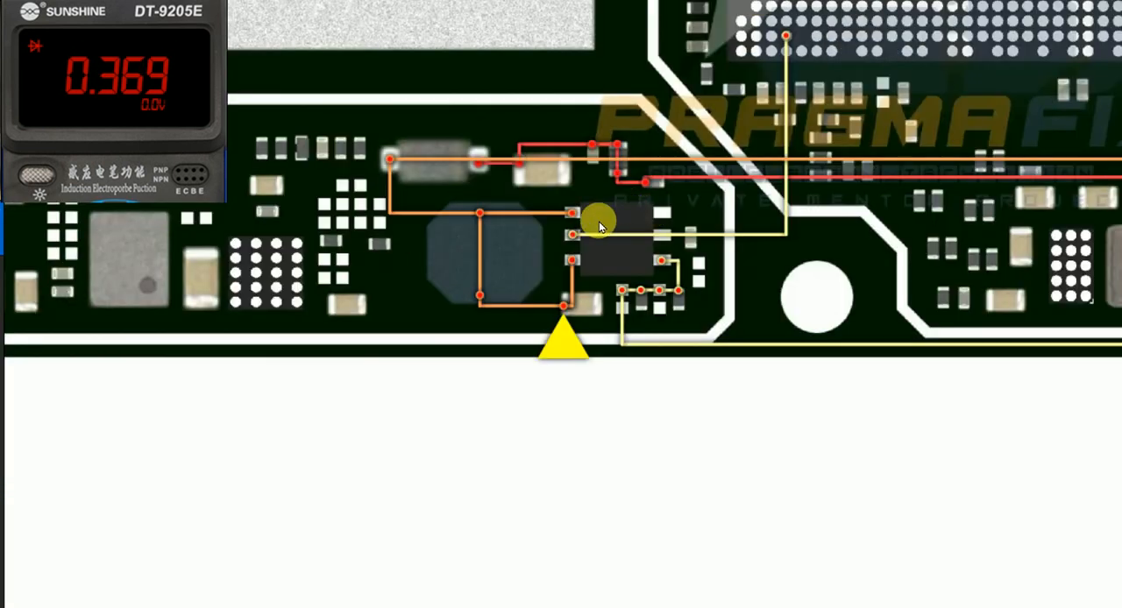
mouse_move(561, 296)
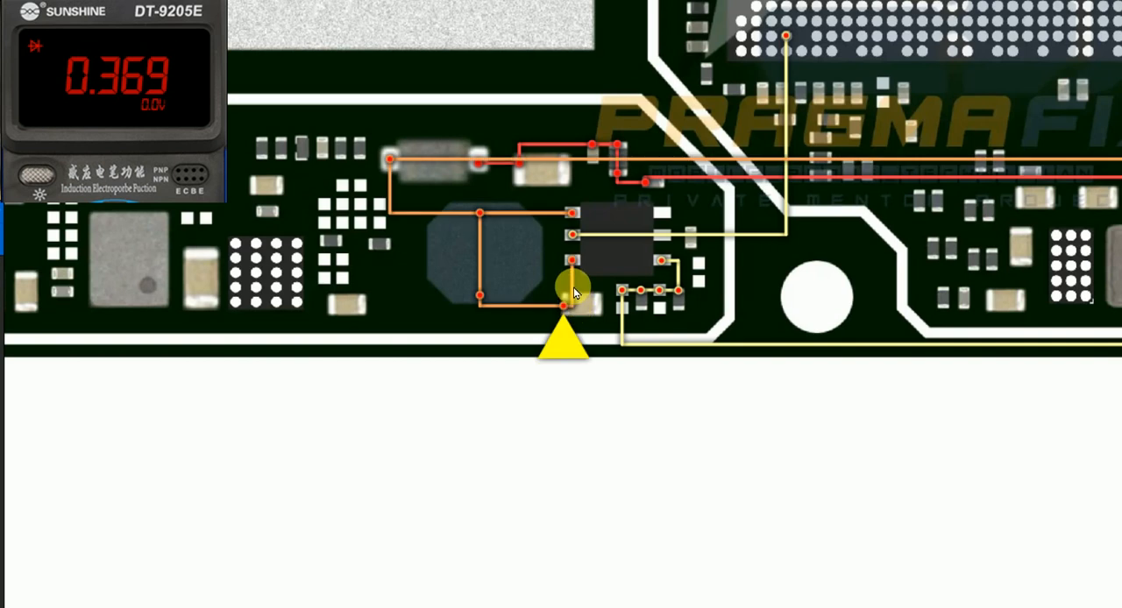
mouse_move(721, 140)
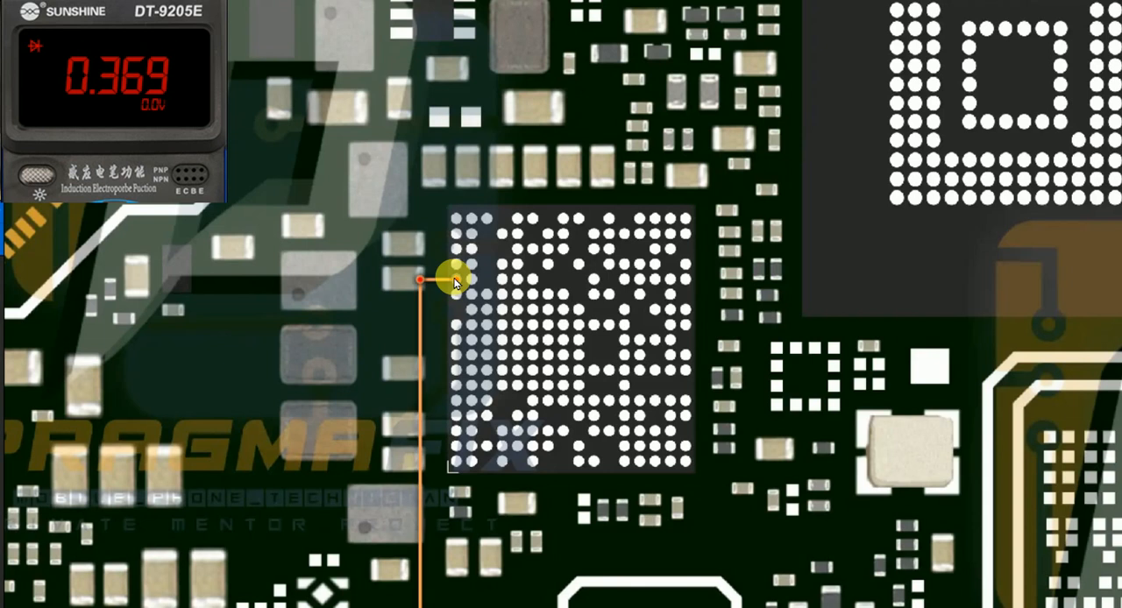
mouse_move(162, 68)
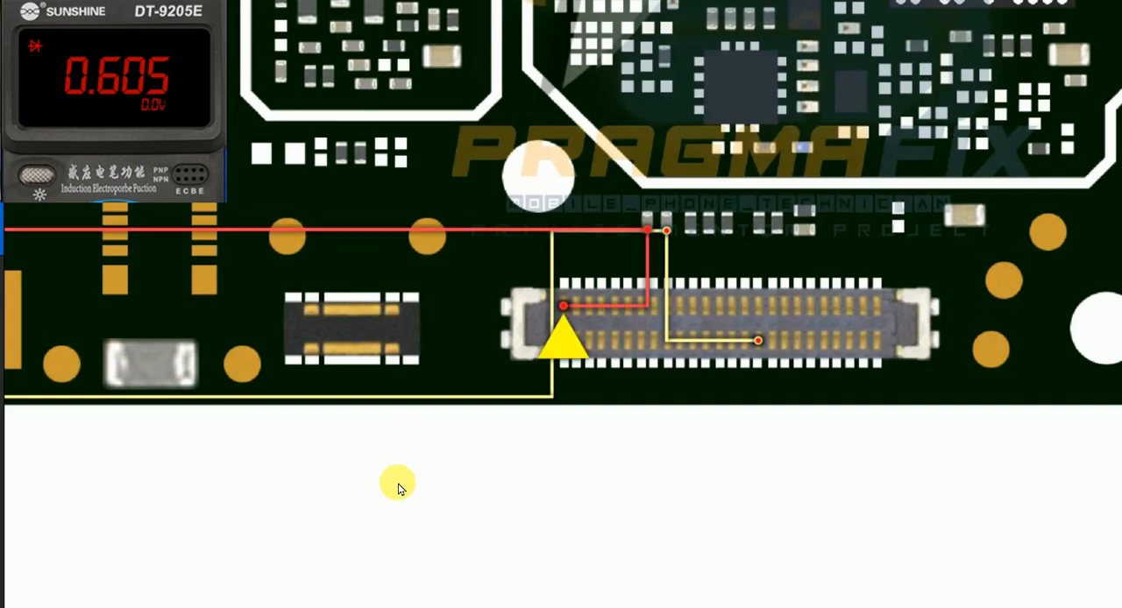
mouse_move(364, 512)
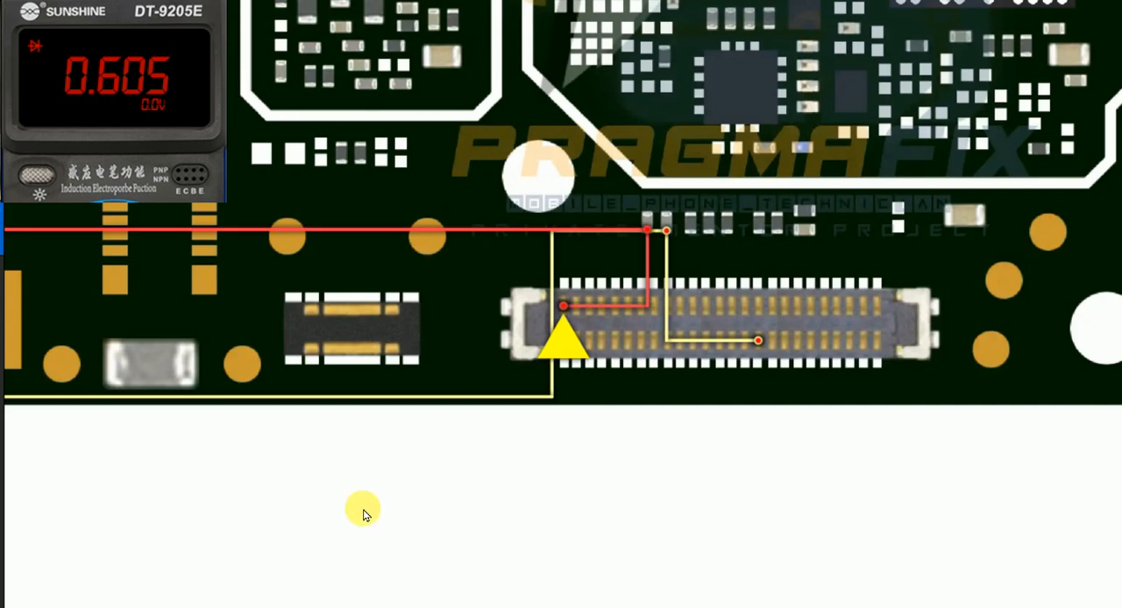